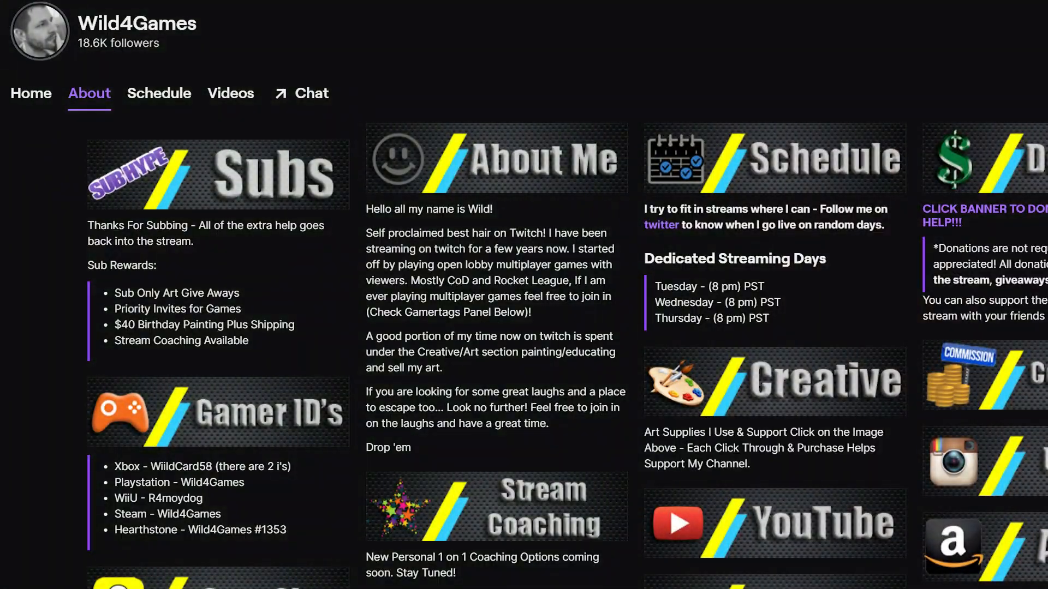
Scroll through the panel editor settings and return to the Twitch Panel Templates gallery.
scroll(down, 3)
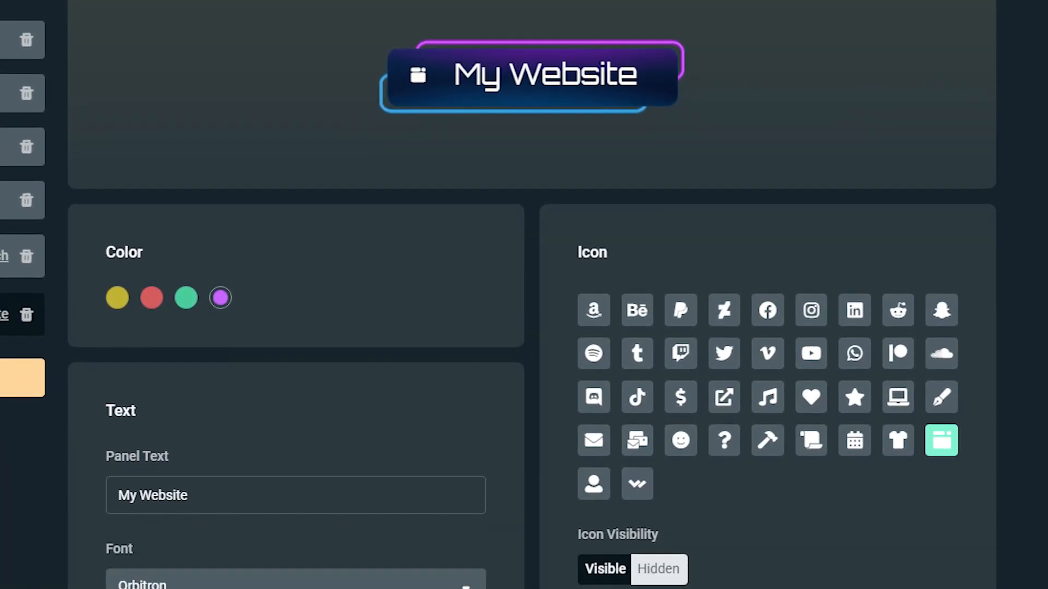
scroll(down, 3)
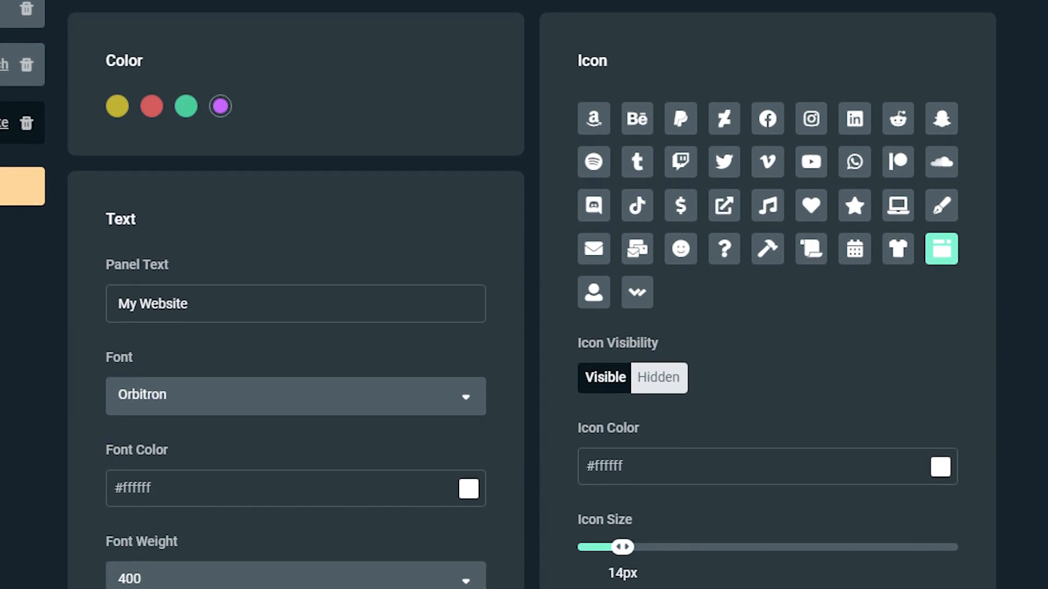
scroll(down, 3)
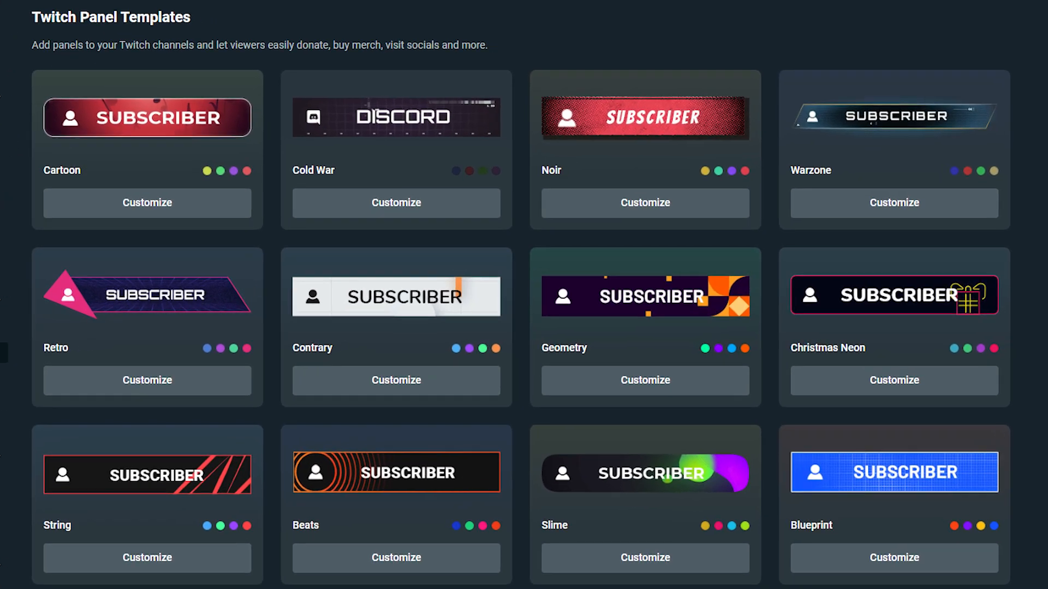
Choose the Retro template and load the six panels into the editor for customizing.
click(145, 308)
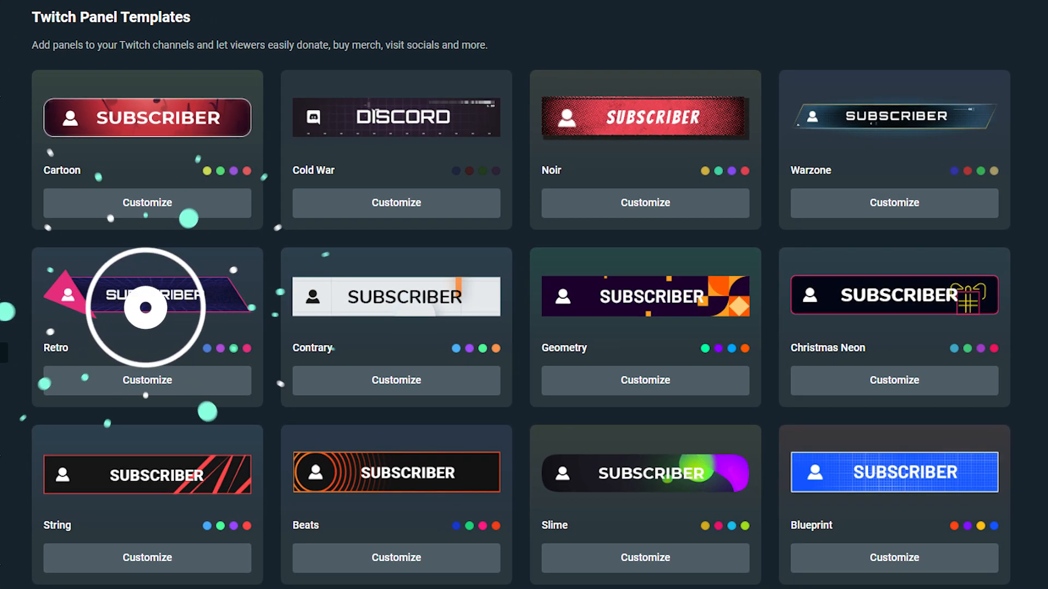
click(146, 380)
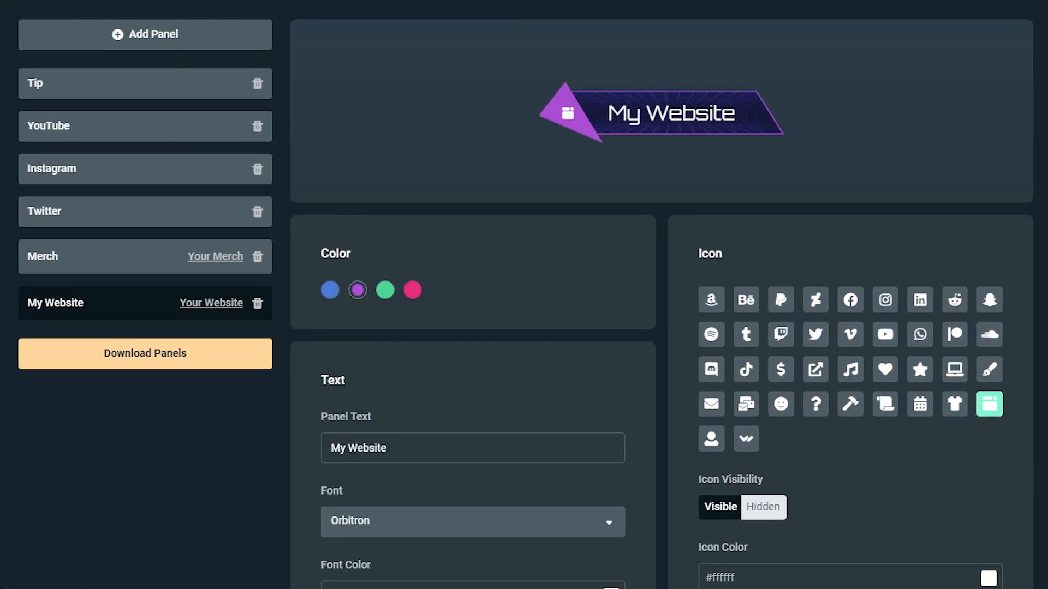
Review the Retro panel settings and download the finished six-panel set.
scroll(down, 3)
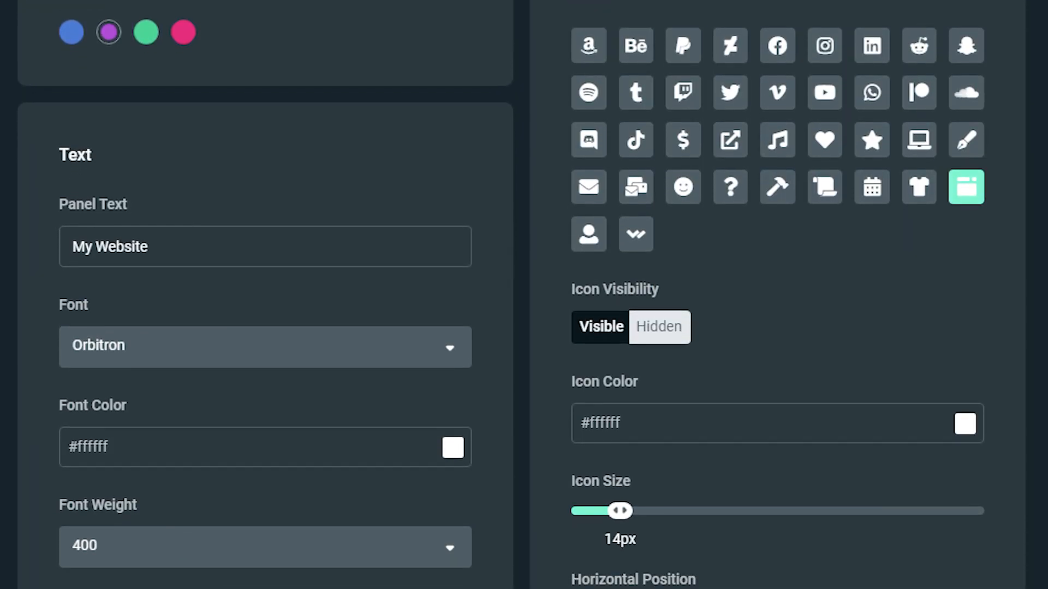
scroll(down, 3)
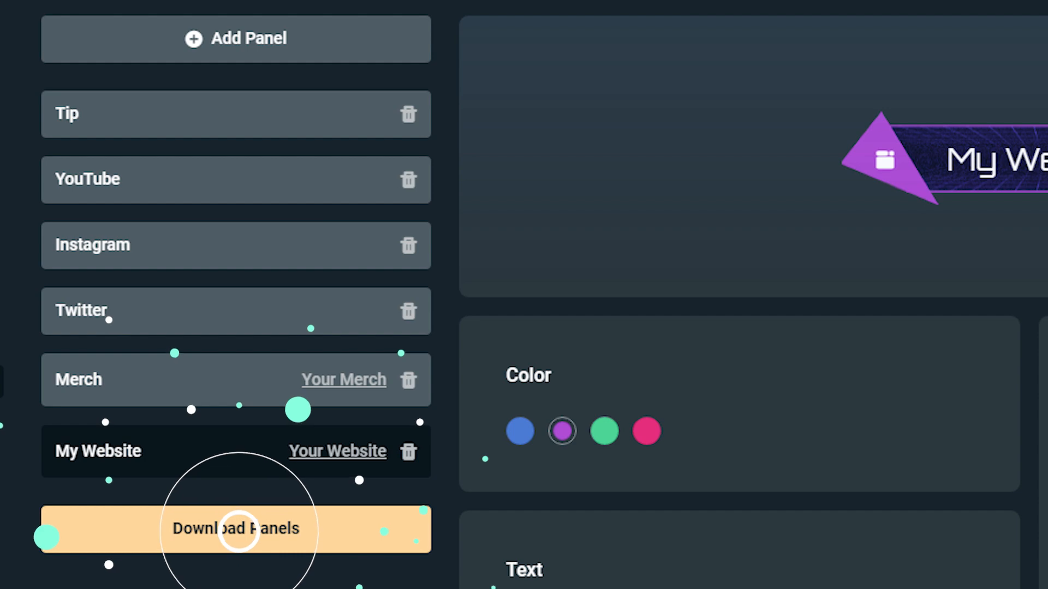
click(236, 528)
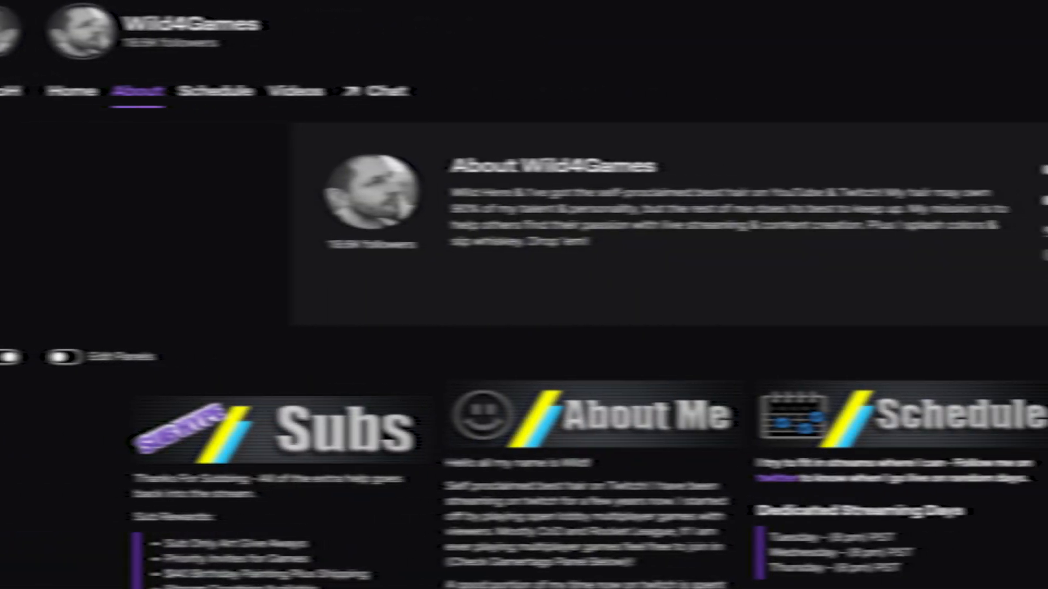